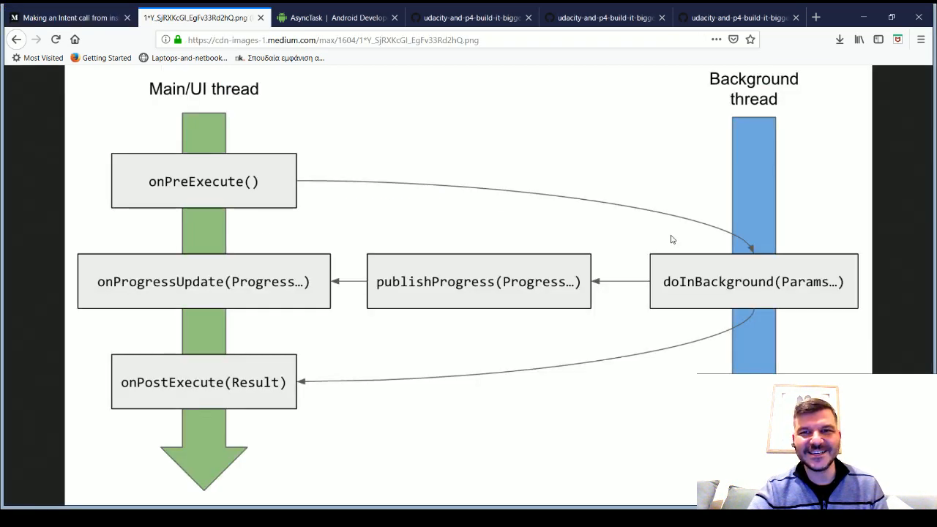
pyautogui.moveTo(667, 233)
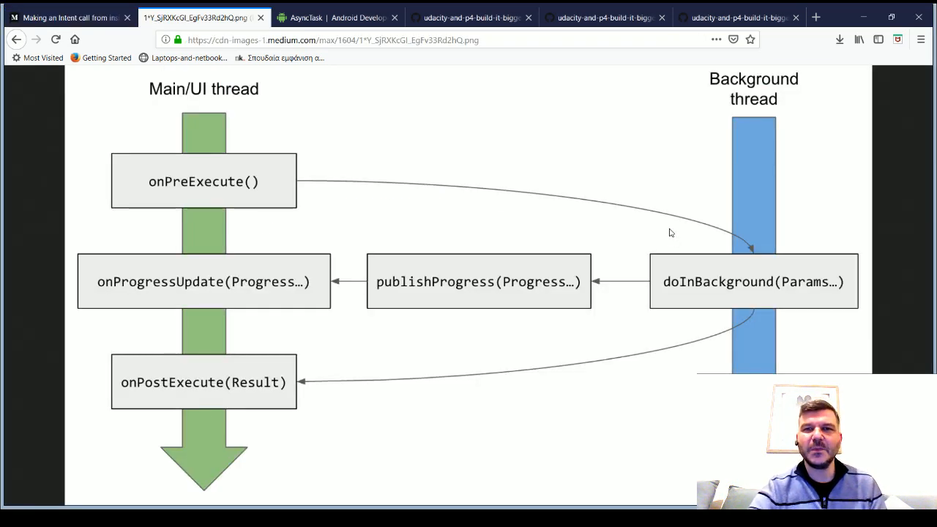
pyautogui.moveTo(667, 220)
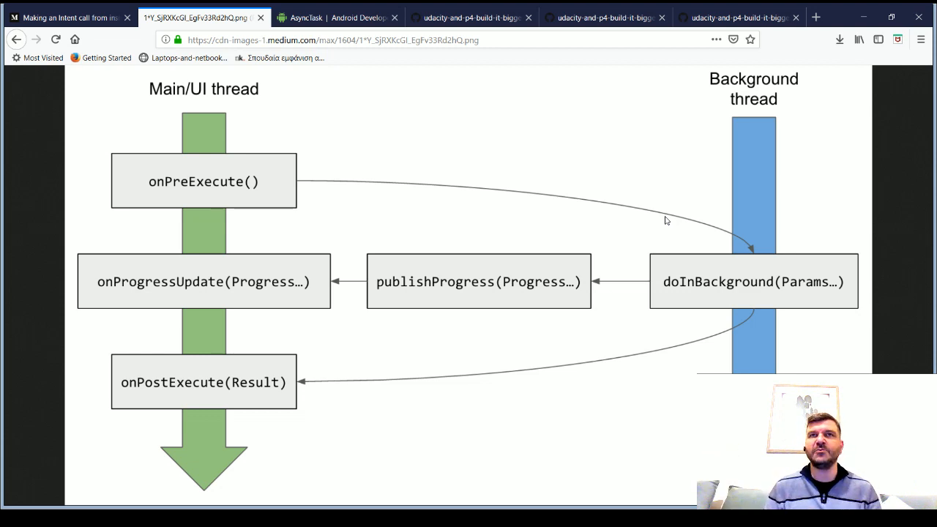
pyautogui.moveTo(771, 331)
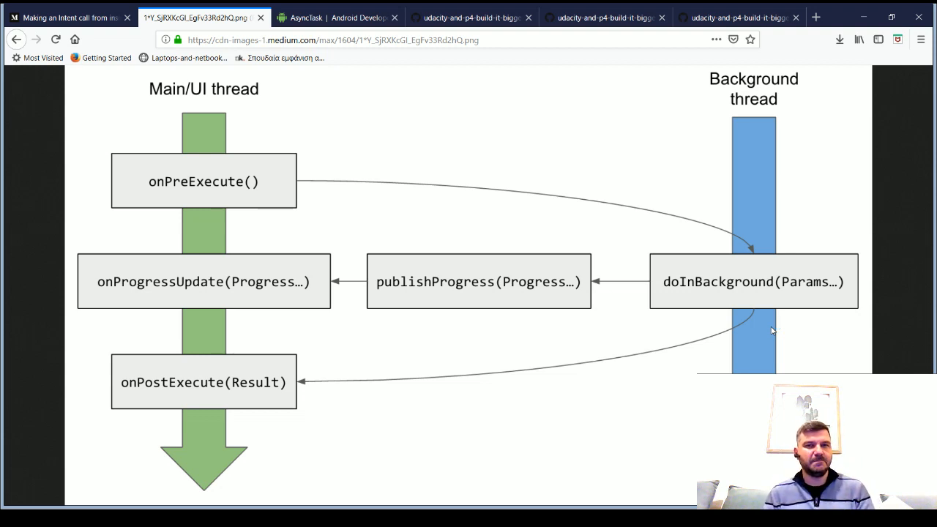
# Switch to the AsyncTask reference and highlight the publishProgress call in the DownloadFilesTask example
pyautogui.click(337, 18)
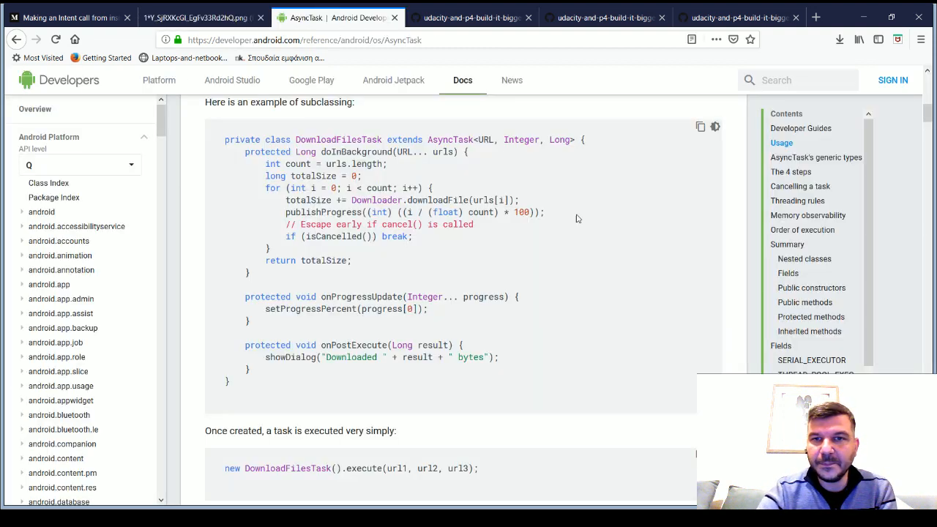
pyautogui.moveTo(655, 306)
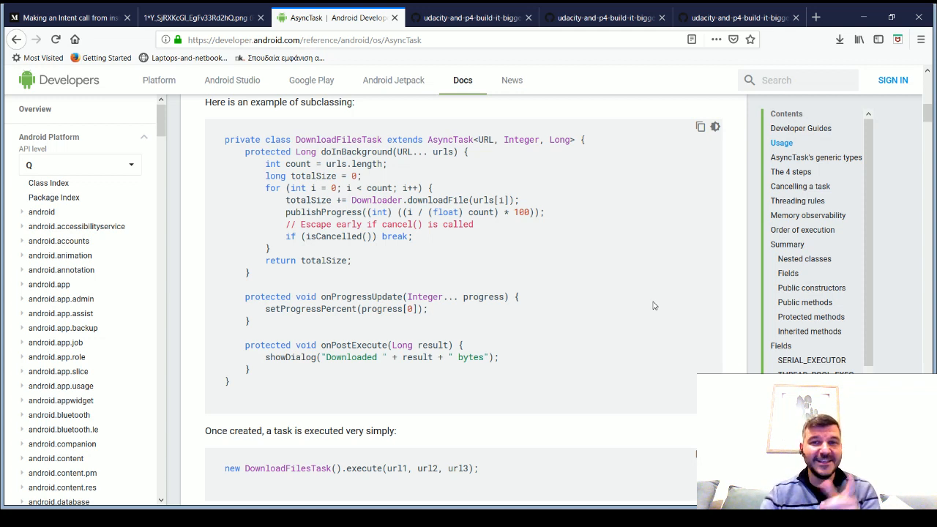
pyautogui.moveTo(654, 290)
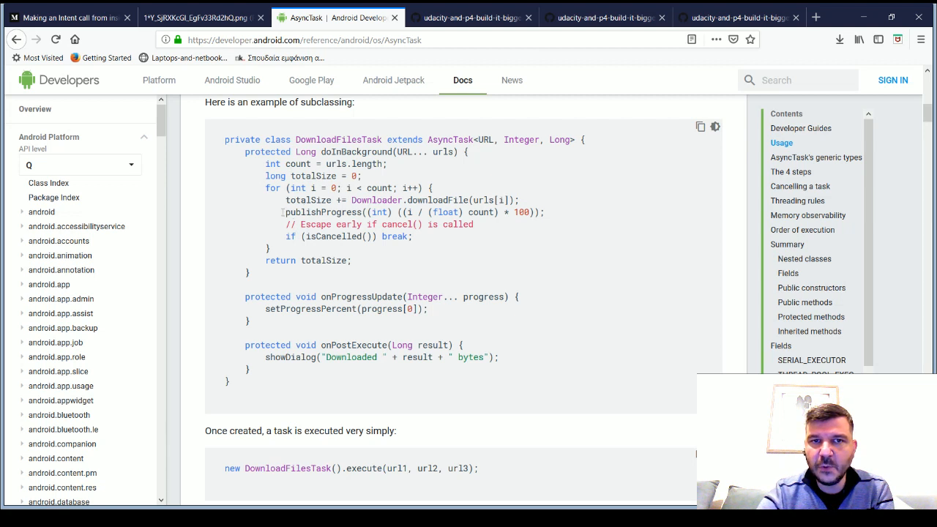
pyautogui.doubleClick(304, 211)
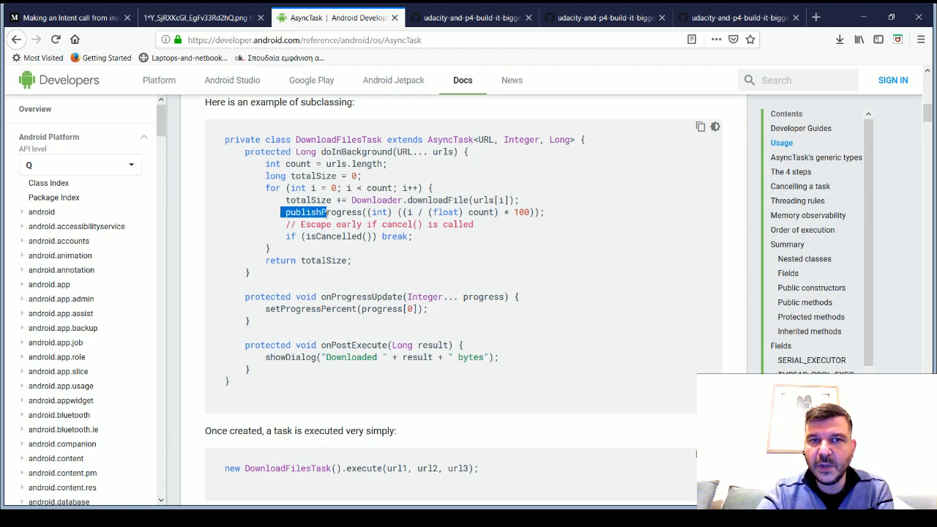
pyautogui.doubleClick(322, 213)
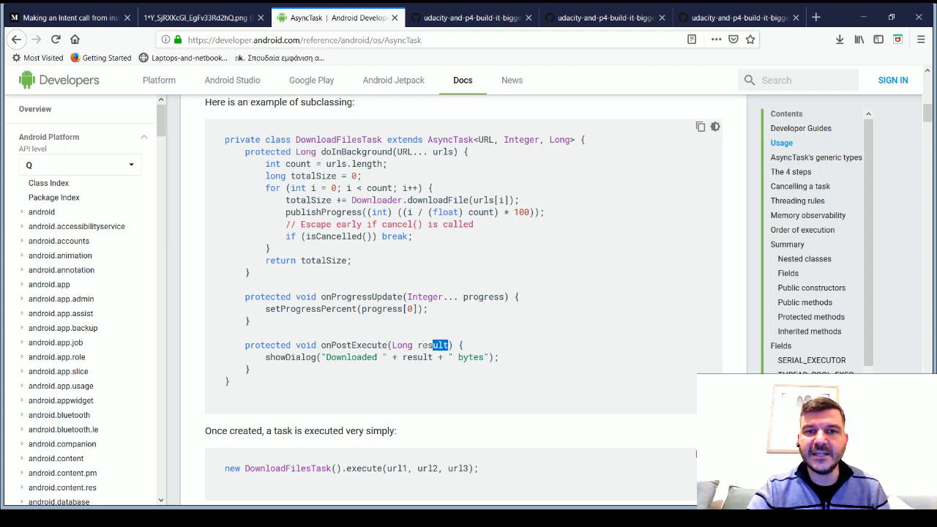
pyautogui.click(417, 346)
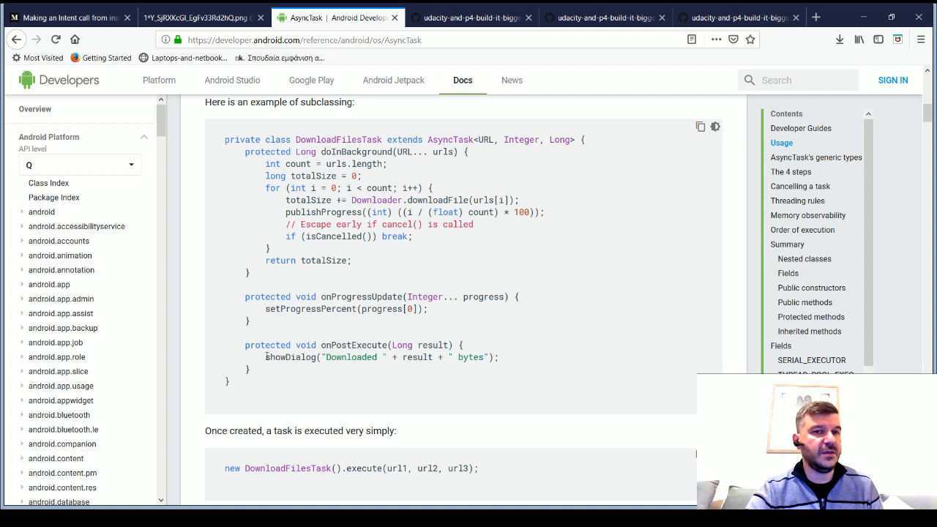
# Highlight the showDialog call in onPostExecute, then new DownloadFilesTask() and its execute call
pyautogui.doubleClick(290, 358)
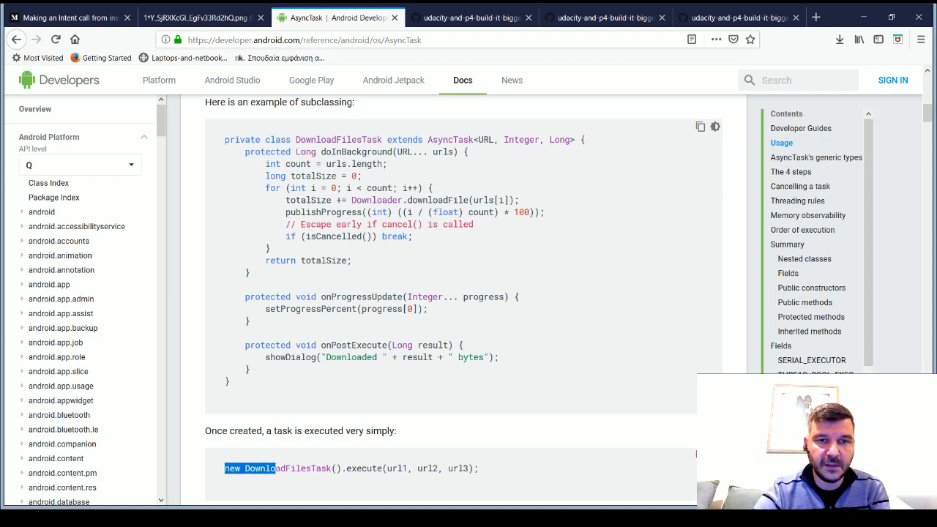
pyautogui.moveTo(271, 468); pyautogui.dragTo(340, 468)
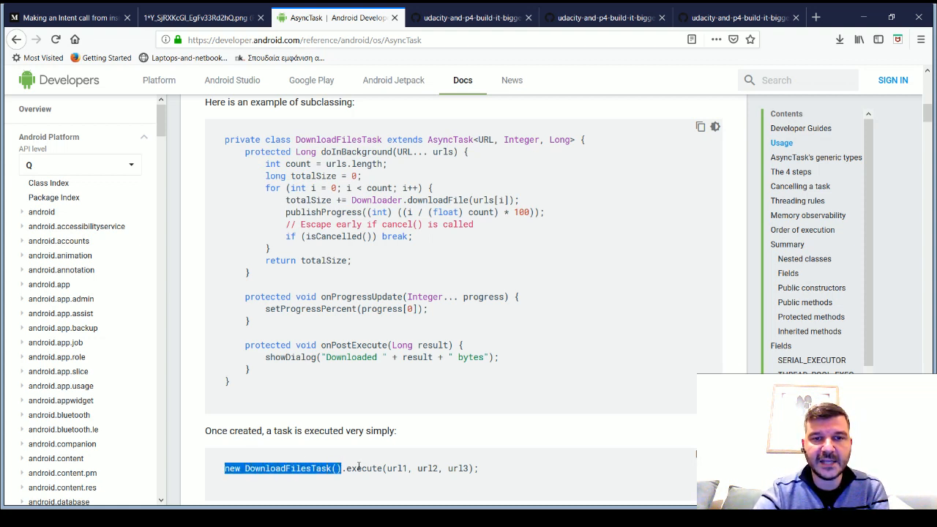
pyautogui.click(350, 468)
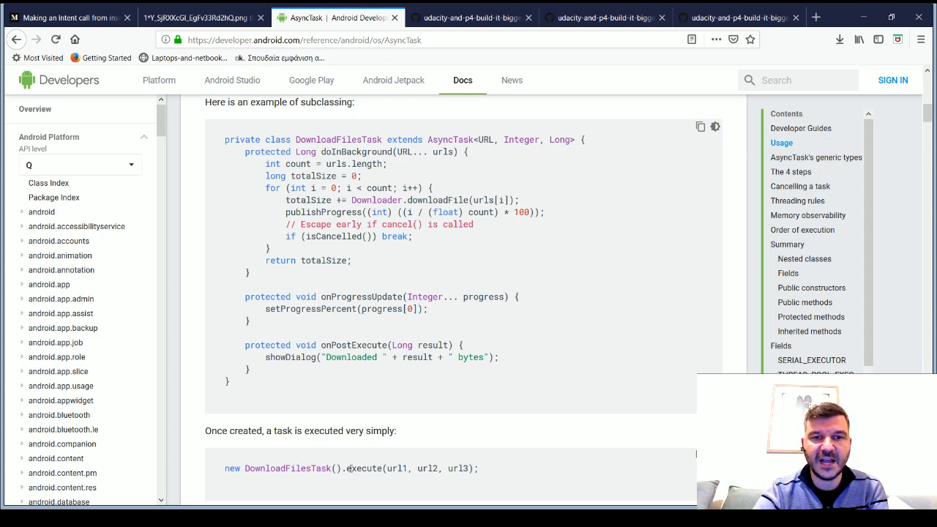
pyautogui.doubleClick(363, 468)
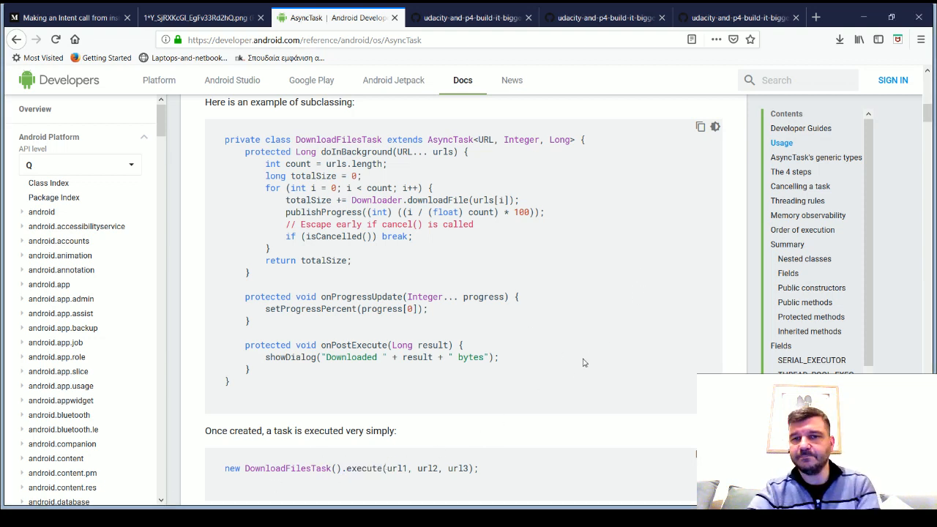
pyautogui.moveTo(623, 284)
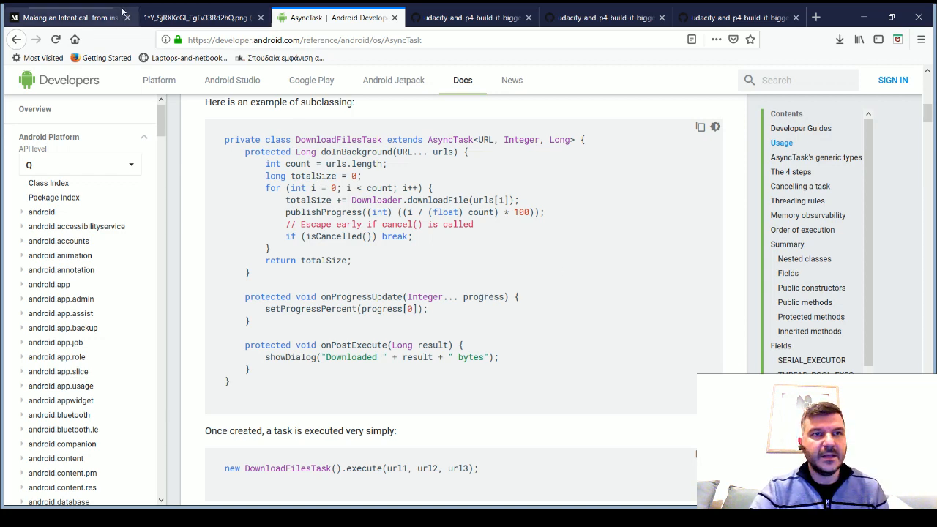
# Switch to the Medium Java interfaces article and scroll to The Problem and TL;DR sections
pyautogui.click(66, 18)
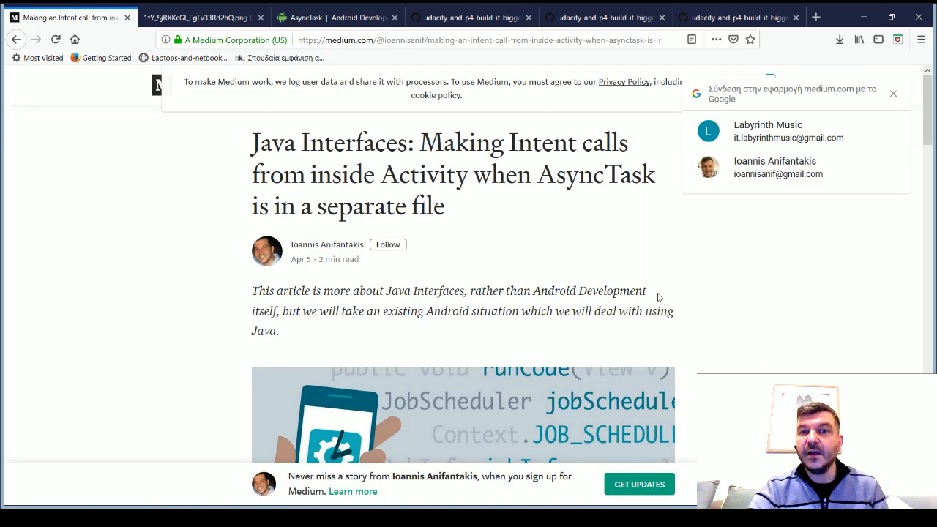
pyautogui.scroll(-3)
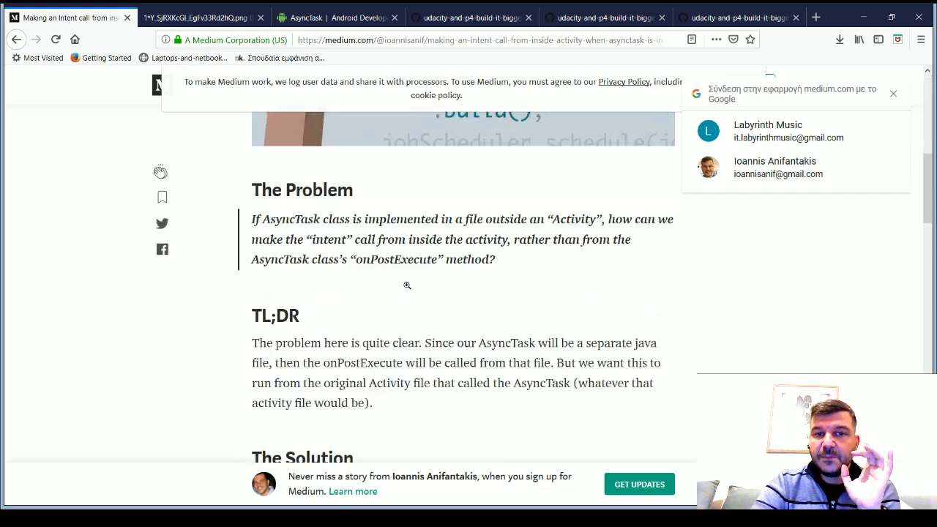
pyautogui.scroll(-3)
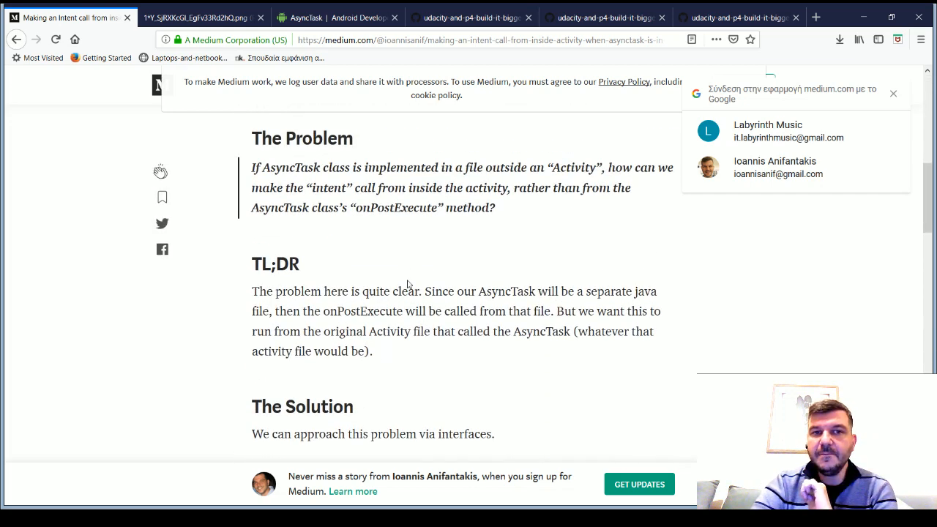
pyautogui.moveTo(325, 366)
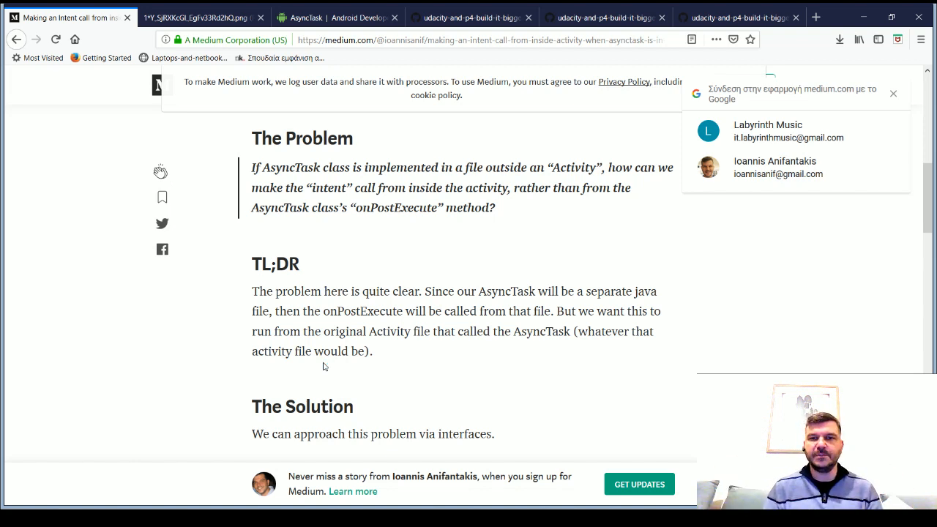
# Scroll through The Solution down to the TaskCompleteListener interface code
pyautogui.scroll(-3)
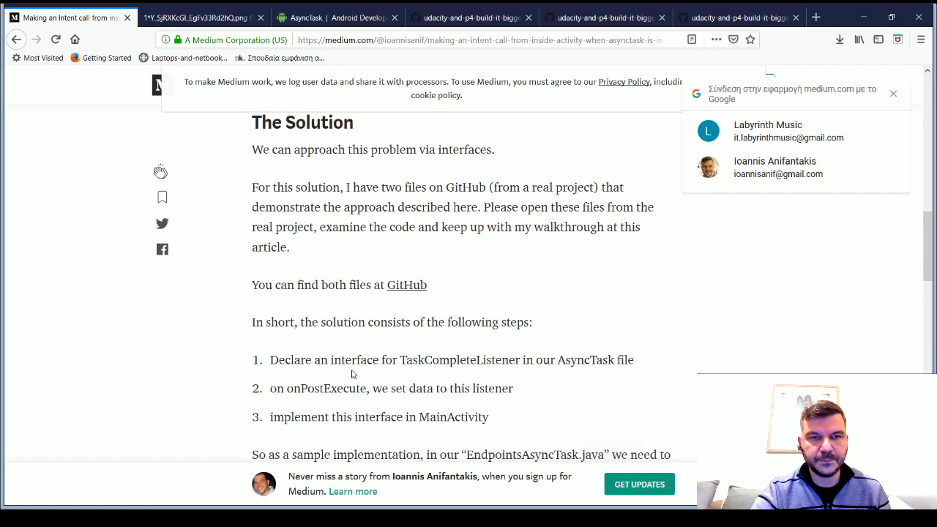
pyautogui.scroll(-3)
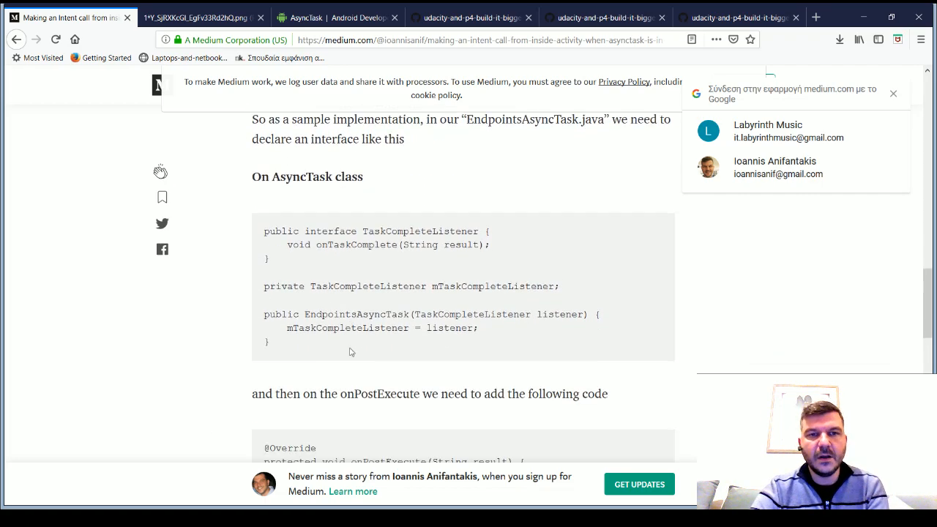
pyautogui.scroll(-3)
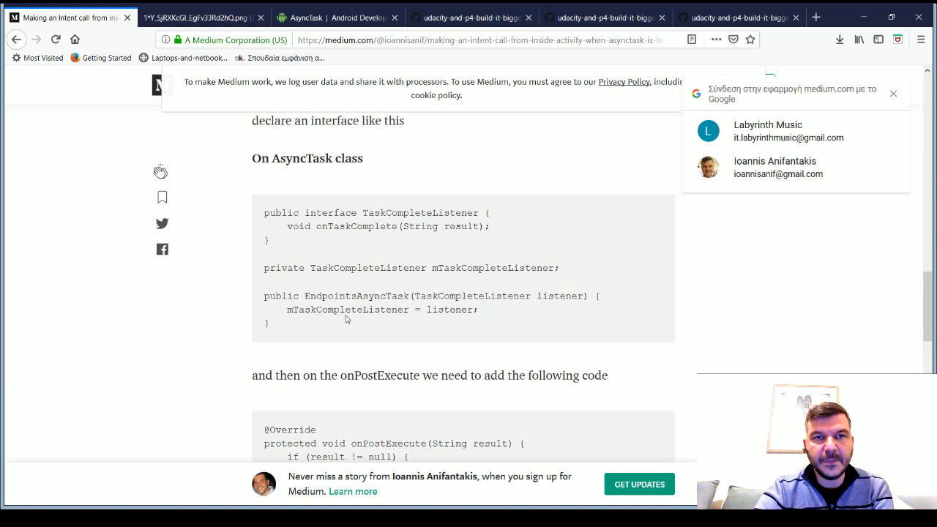
pyautogui.moveTo(668, 317)
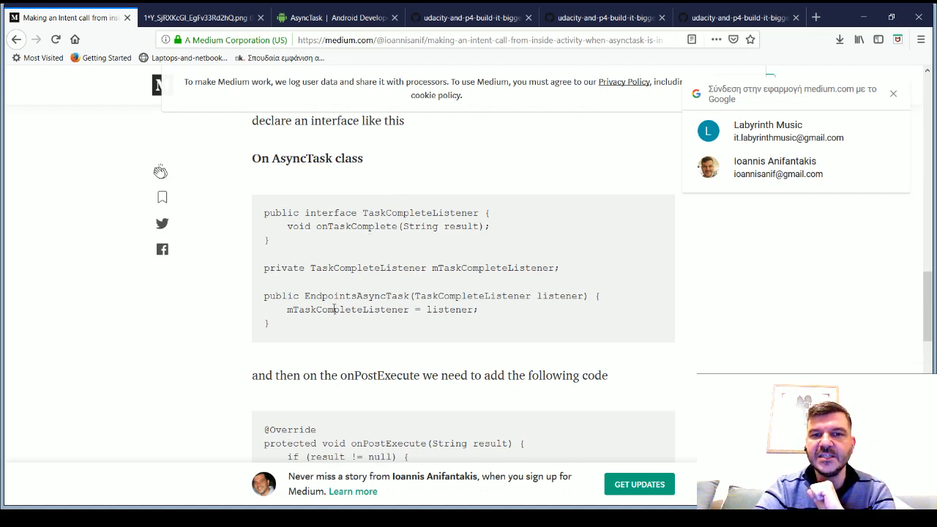
pyautogui.scroll(-3)
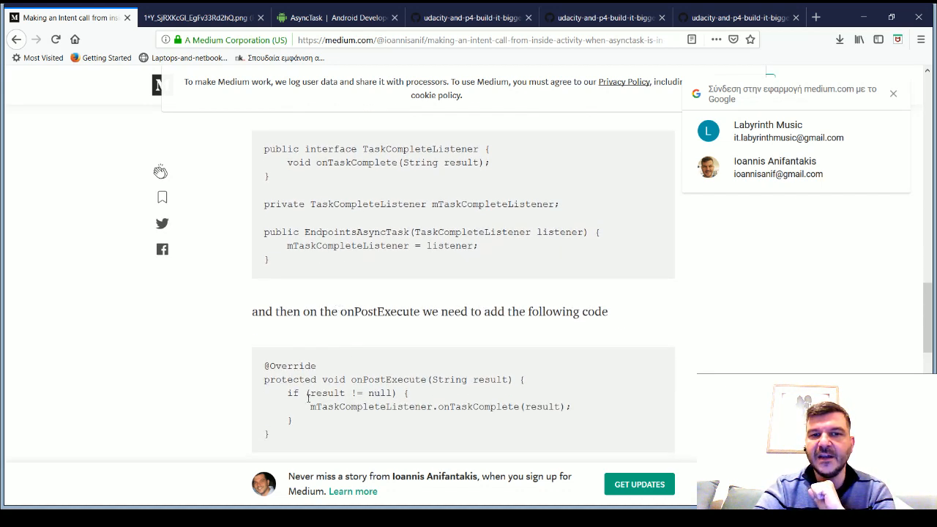
# Continue down to the onPostExecute callback snippet and the activity implementation
pyautogui.moveTo(306, 379); pyautogui.dragTo(293, 421)
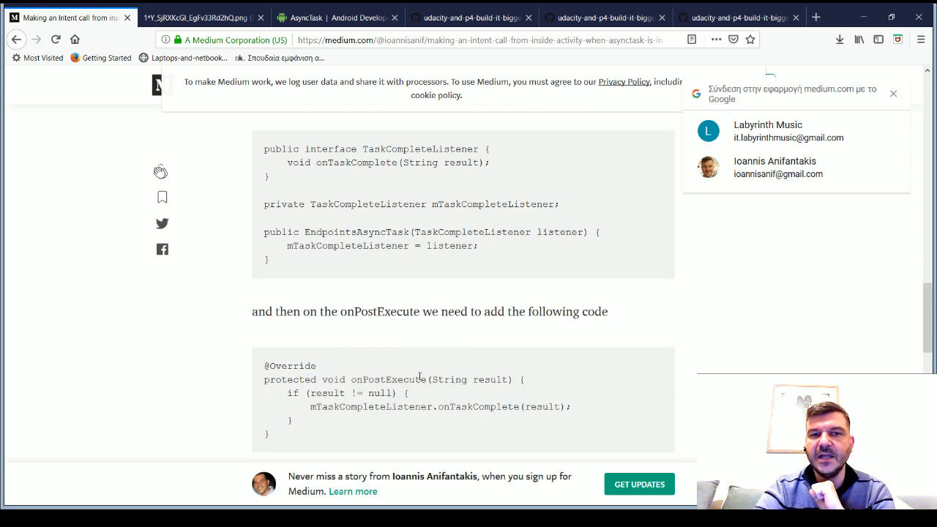
pyautogui.scroll(-3)
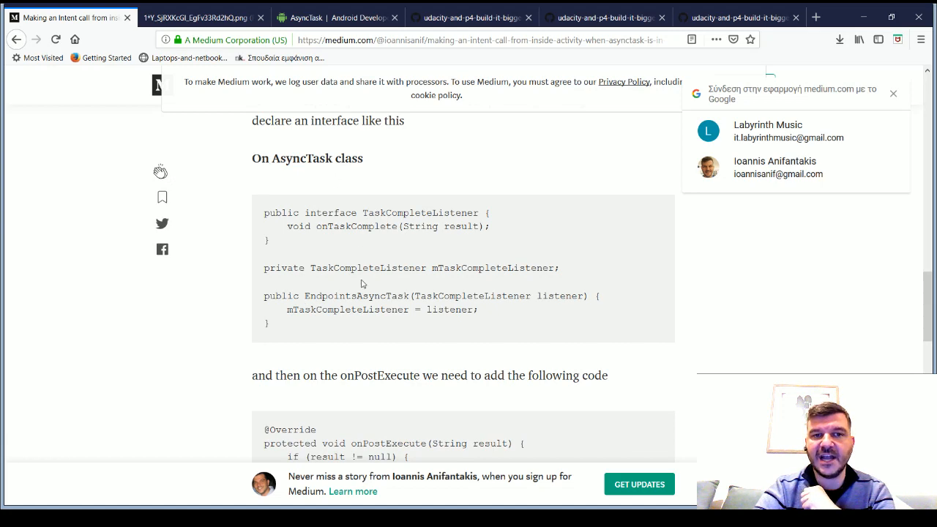
pyautogui.scroll(-3)
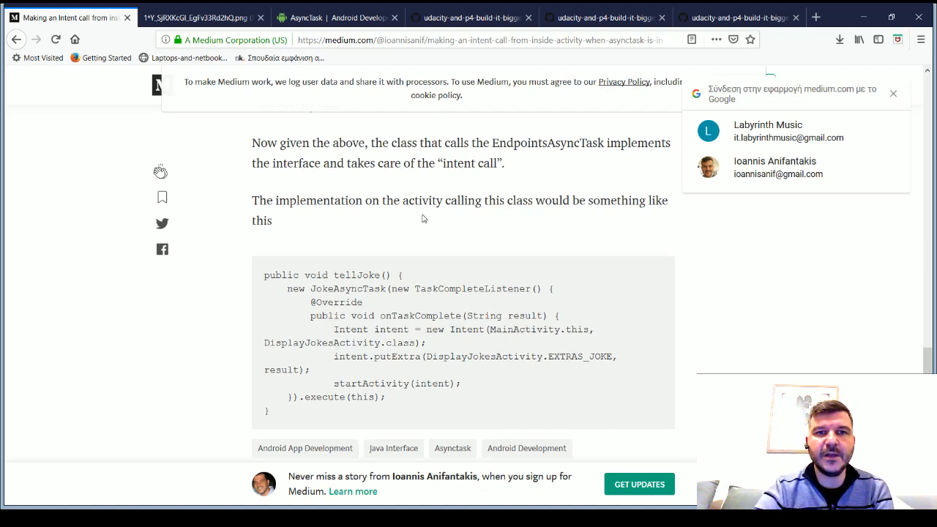
pyautogui.scroll(-3)
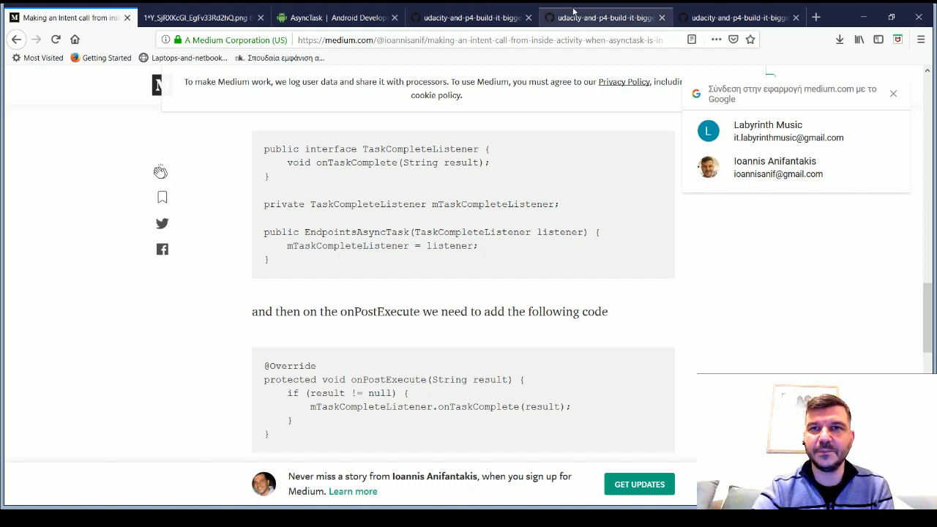
# Switch to EndpointsAsyncTask.java on GitHub and highlight the class name and doInBackground method
pyautogui.click(605, 18)
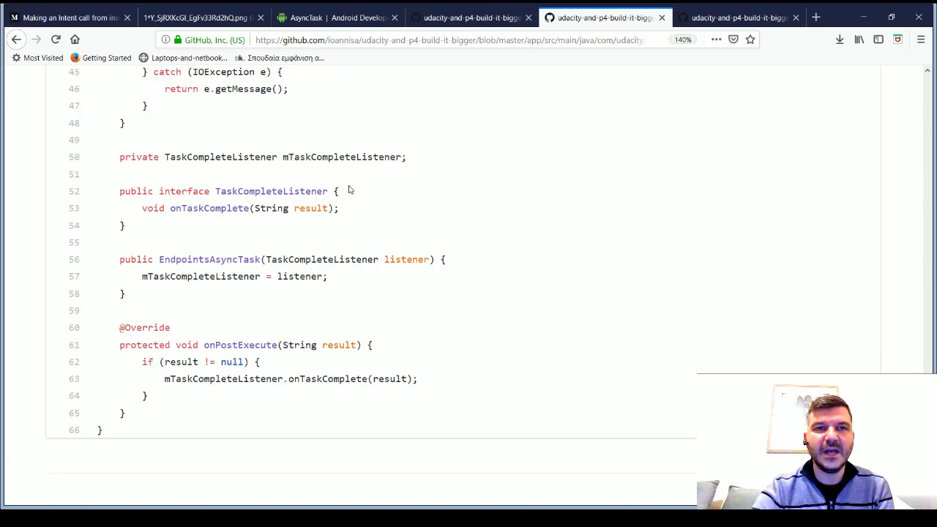
pyautogui.scroll(3)
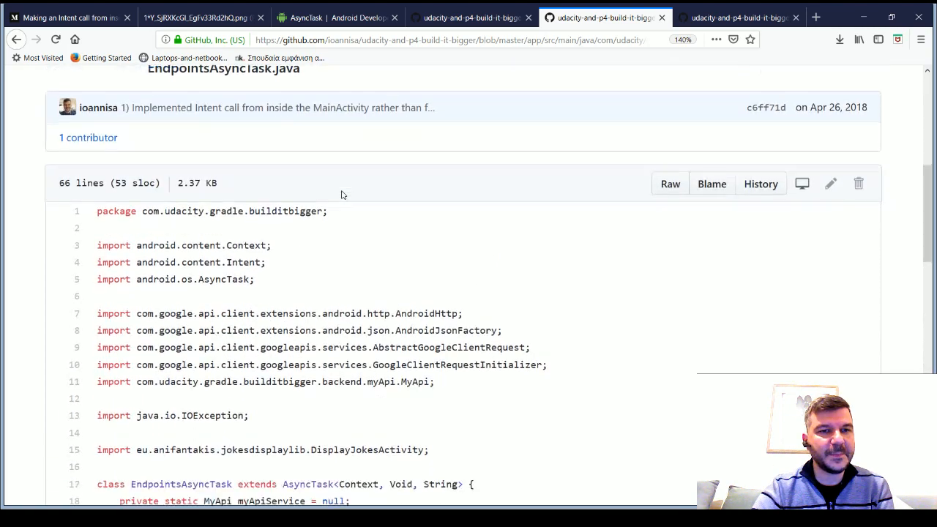
pyautogui.scroll(-3)
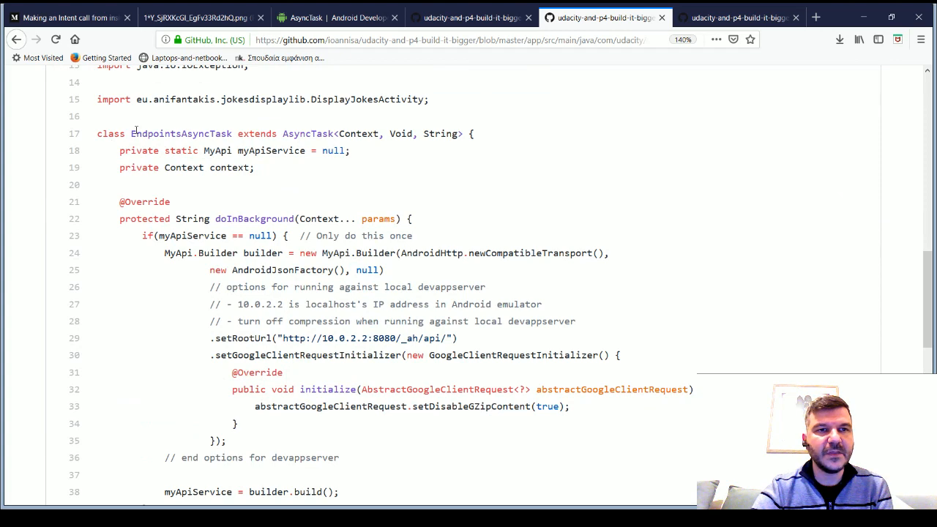
pyautogui.doubleClick(182, 134)
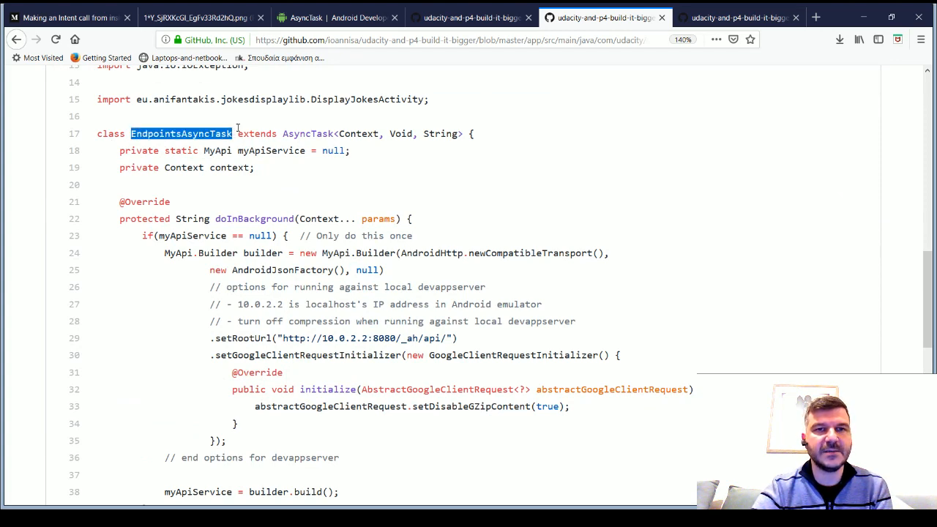
pyautogui.doubleClick(307, 134)
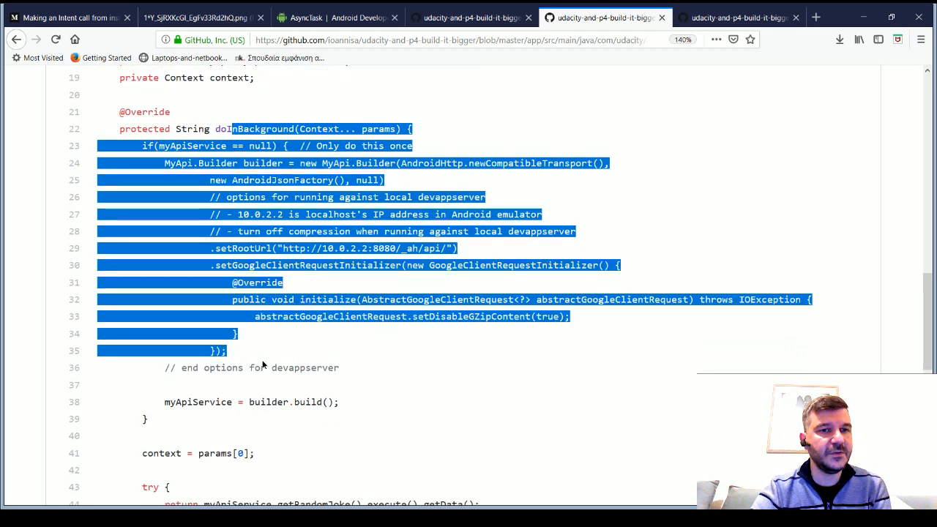
# Scroll down to the listener interface and onPostExecute, highlighting the class name again
pyautogui.scroll(-3)
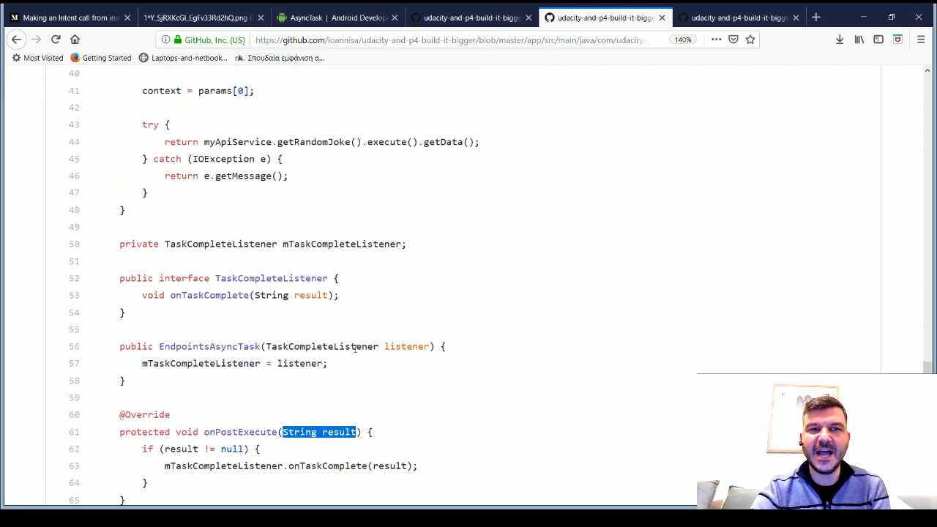
pyautogui.scroll(-3)
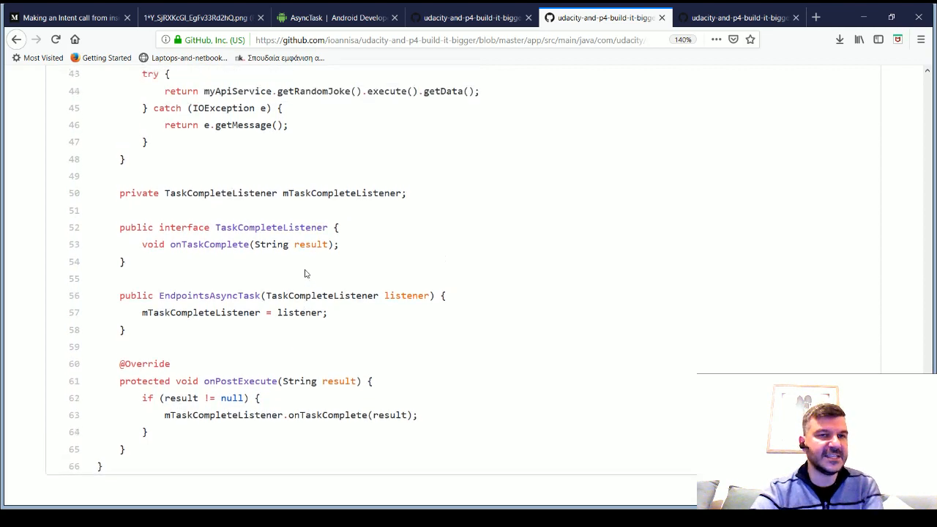
pyautogui.scroll(3)
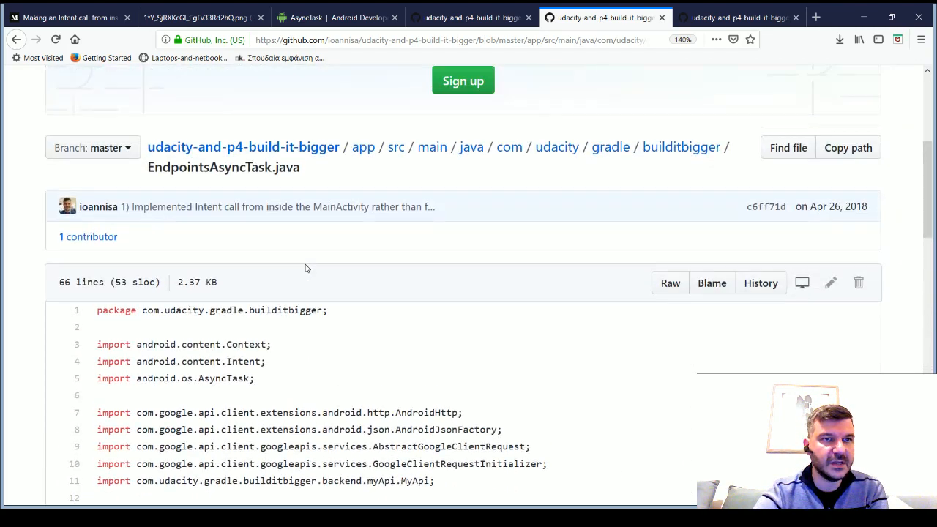
pyautogui.scroll(-3)
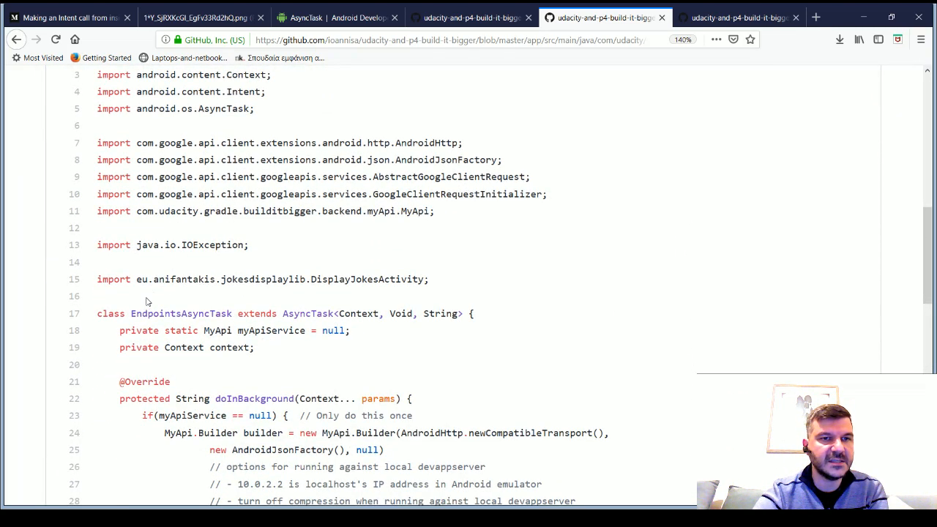
pyautogui.doubleClick(182, 313)
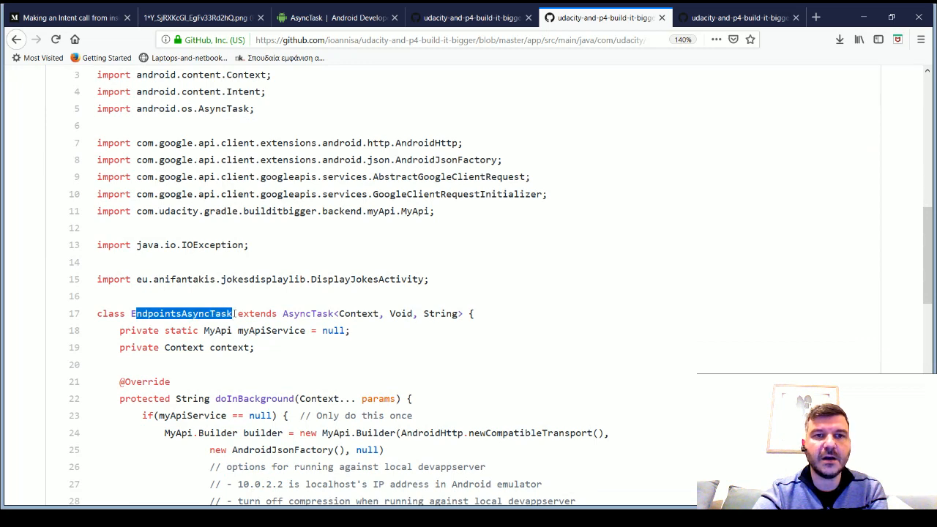
pyautogui.scroll(-3)
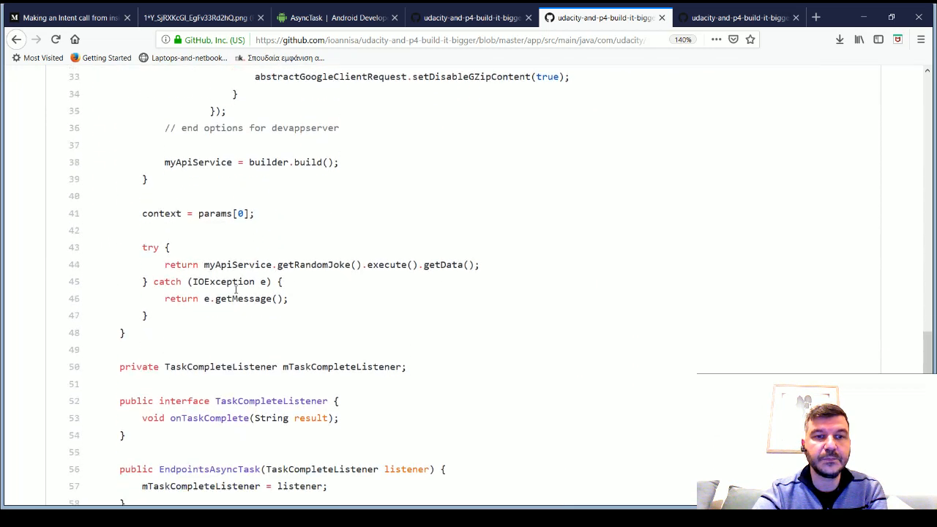
pyautogui.scroll(-3)
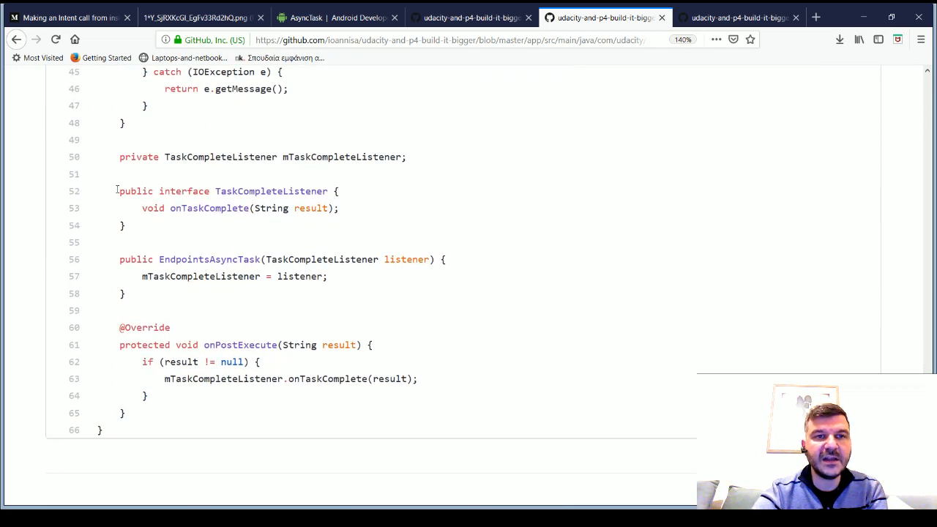
pyautogui.moveTo(153, 225)
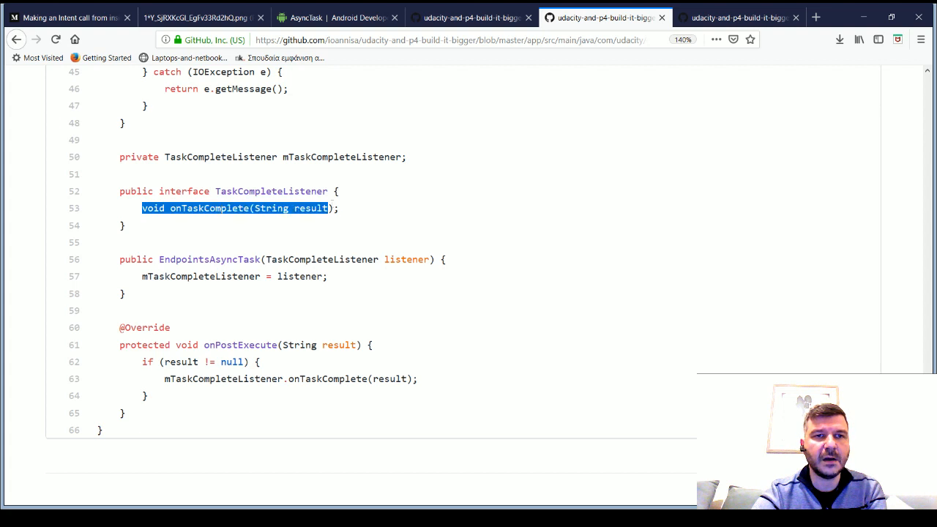
pyautogui.doubleClick(208, 208)
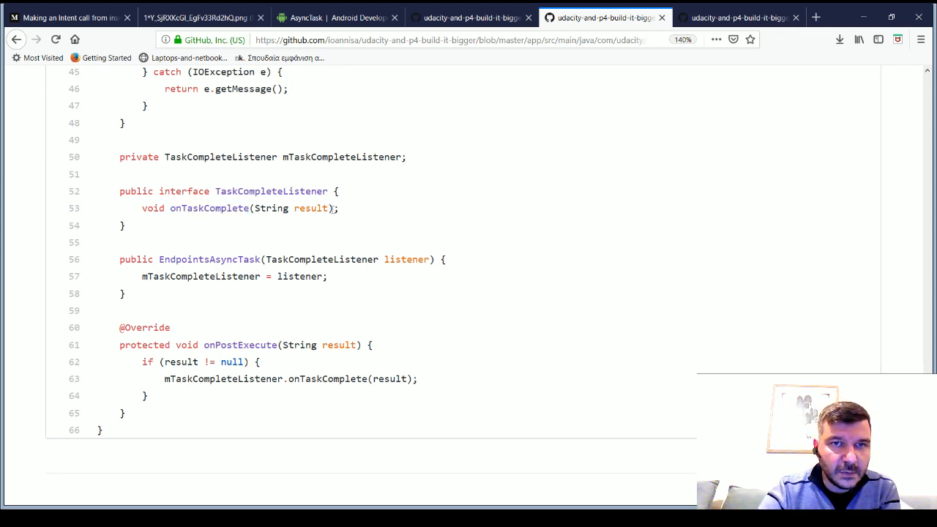
pyautogui.doubleClick(292, 208)
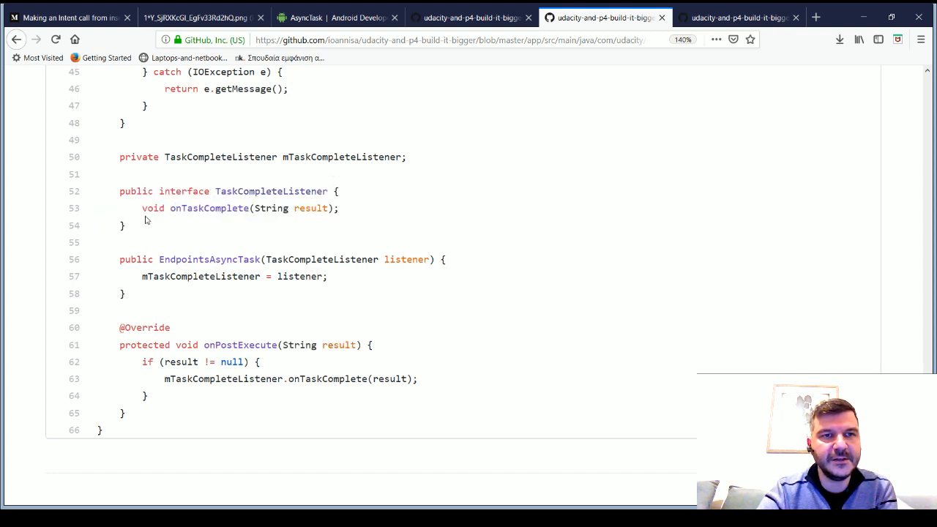
pyautogui.doubleClick(344, 157)
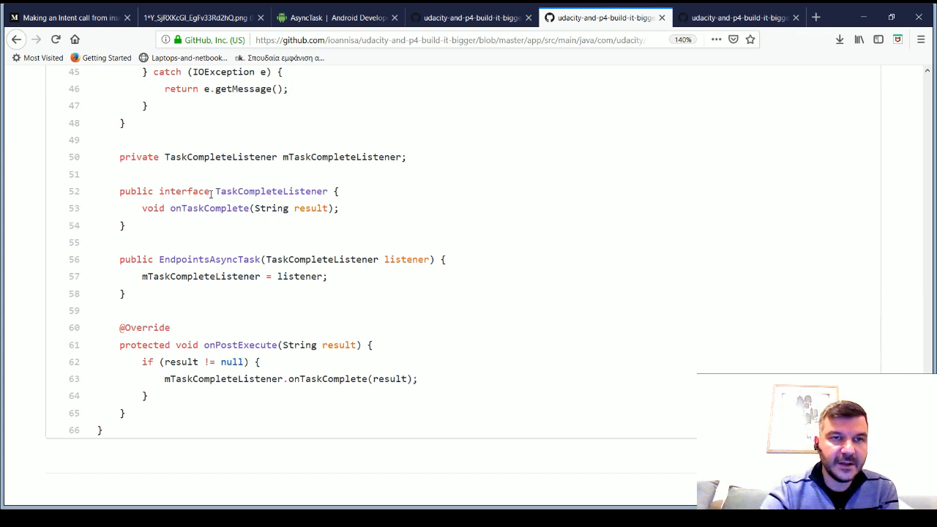
pyautogui.doubleClick(208, 208)
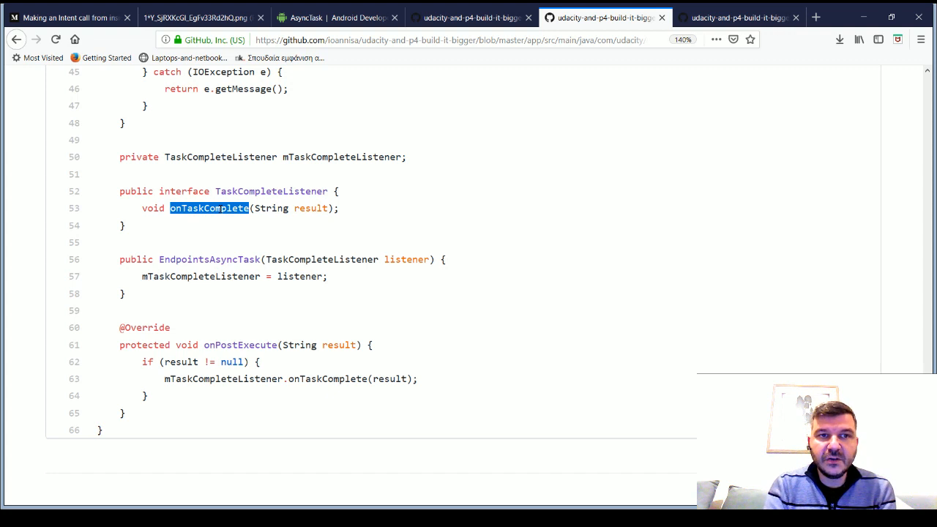
pyautogui.moveTo(233, 191)
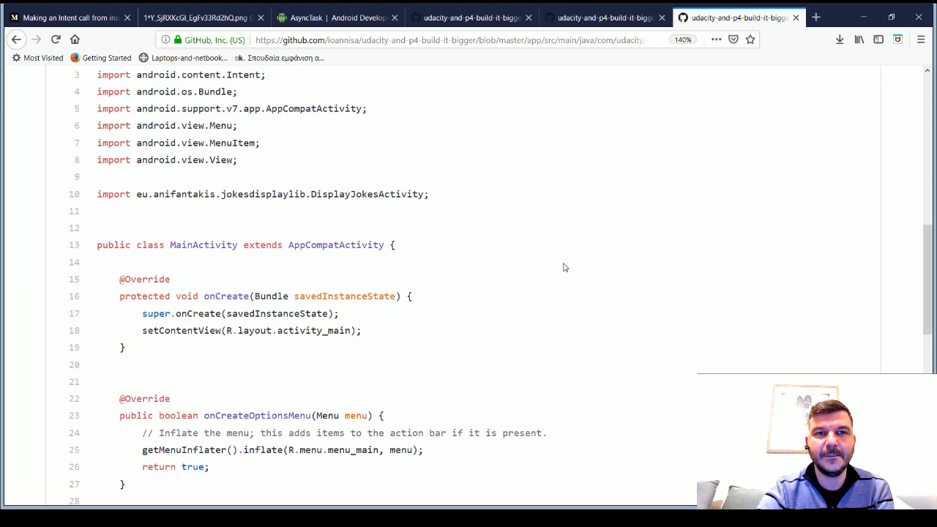
pyautogui.moveTo(284, 279)
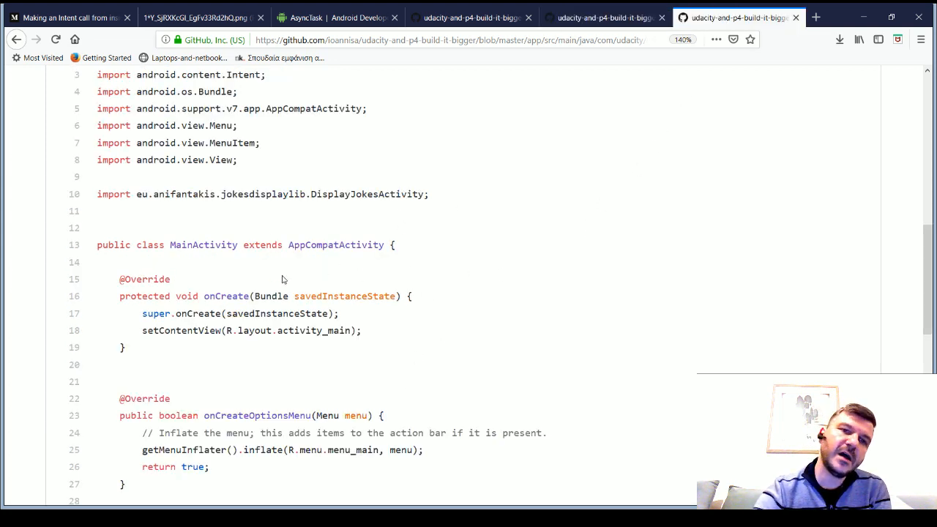
pyautogui.moveTo(349, 395)
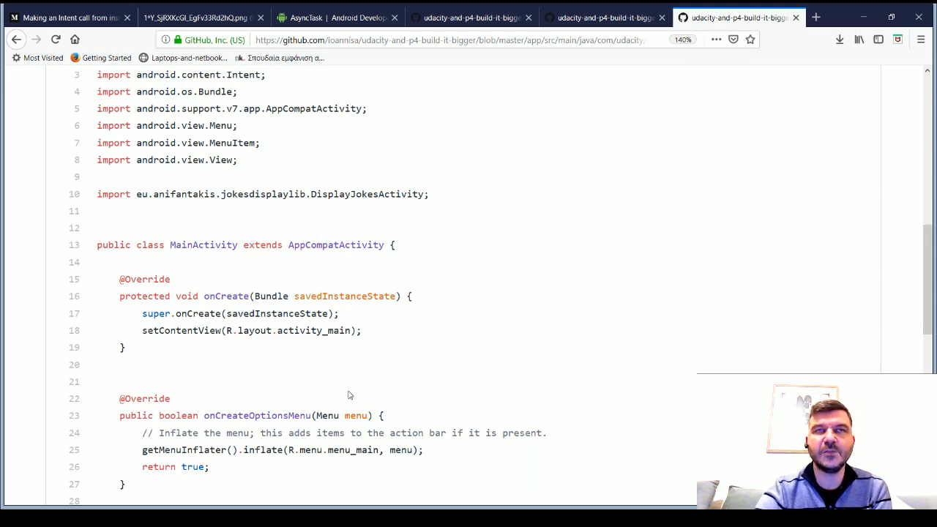
# Scroll MainActivity.java down through onCreate to the tellJoke method
pyautogui.scroll(-3)
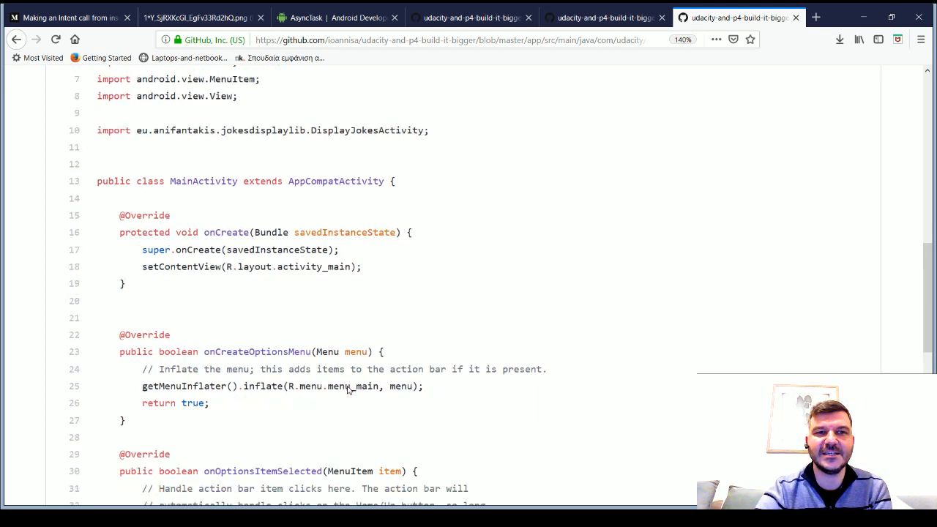
pyautogui.scroll(-3)
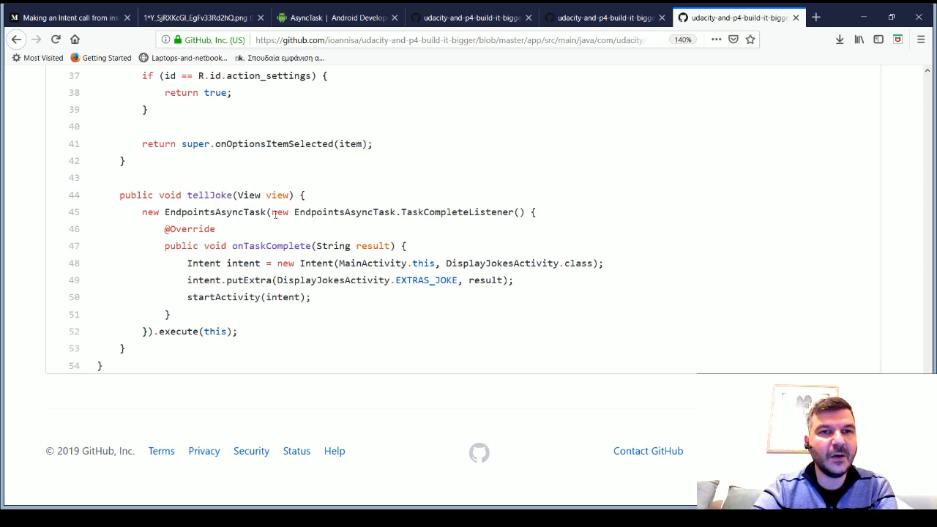
pyautogui.moveTo(272, 211); pyautogui.dragTo(469, 210)
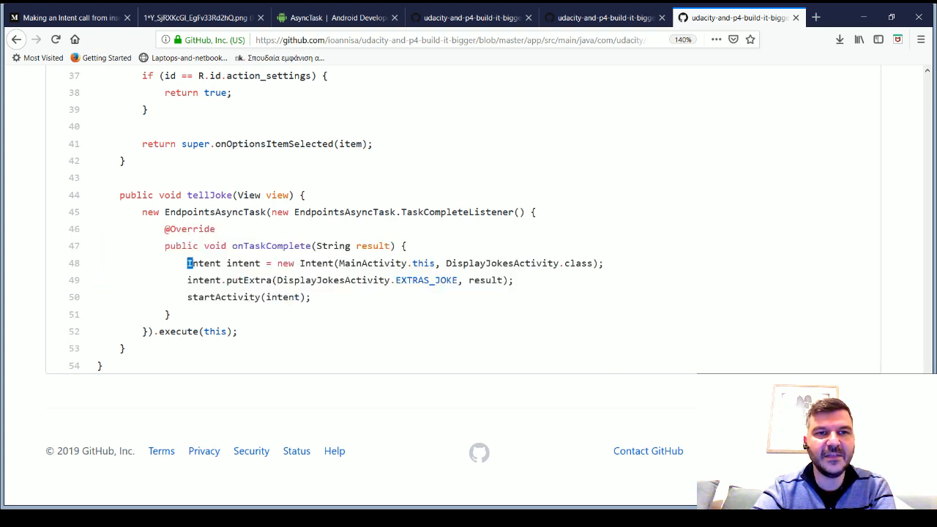
pyautogui.moveTo(188, 264); pyautogui.dragTo(311, 296)
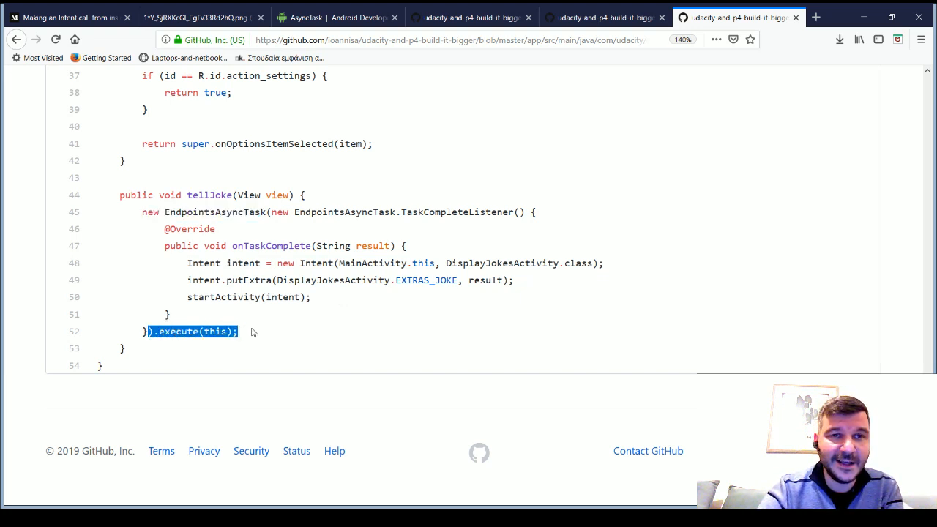
pyautogui.click(246, 331)
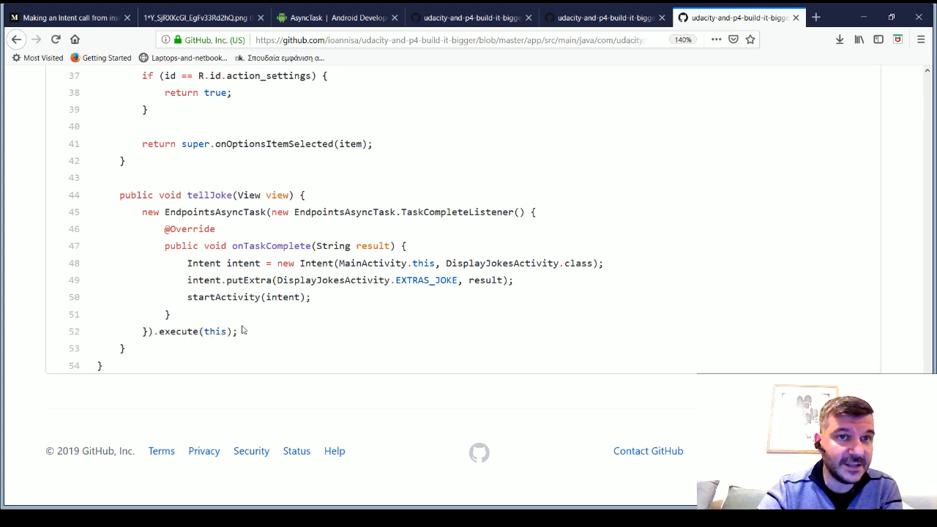
pyautogui.moveTo(278, 216)
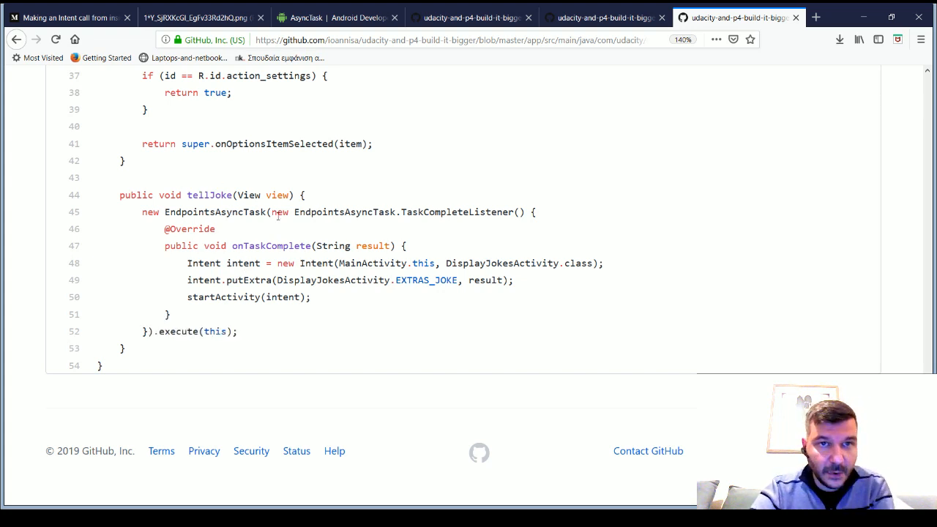
pyautogui.moveTo(272, 211); pyautogui.dragTo(492, 211)
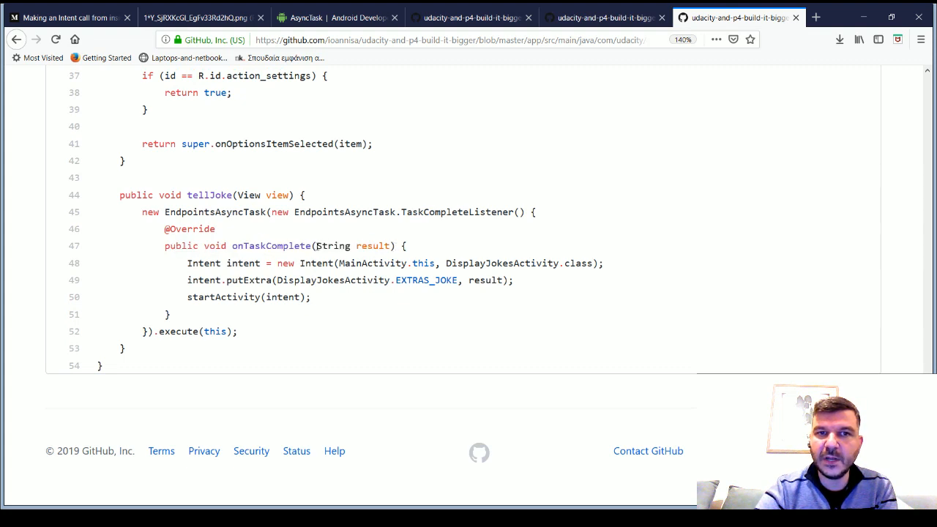
pyautogui.doubleClick(353, 246)
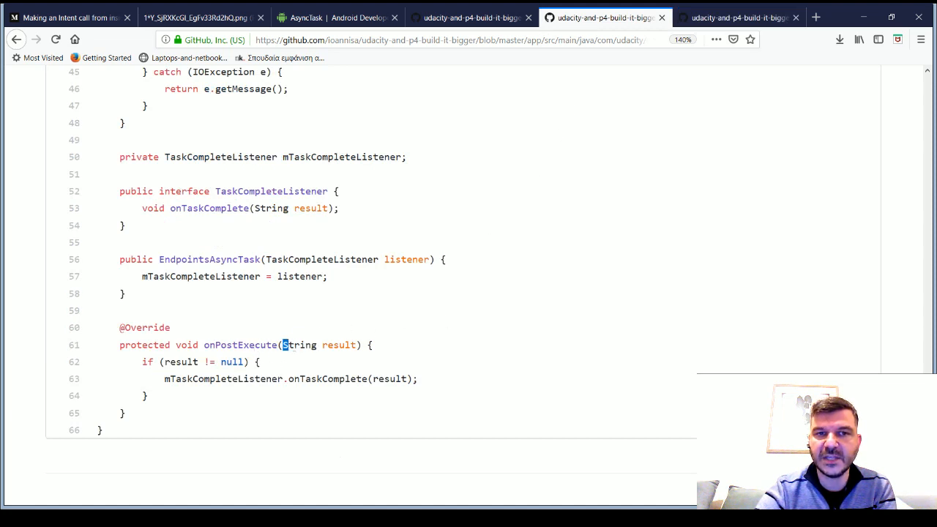
pyautogui.doubleClick(273, 208)
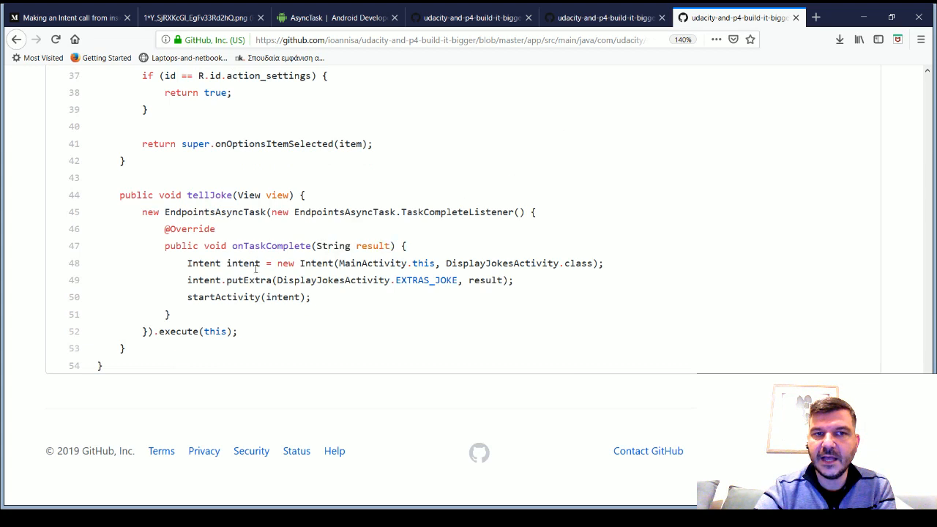
pyautogui.moveTo(187, 263); pyautogui.dragTo(310, 297)
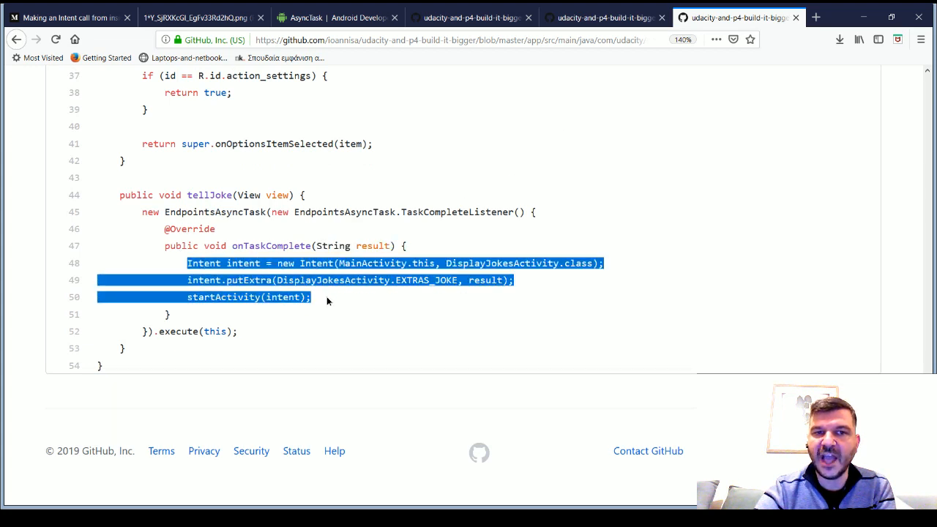